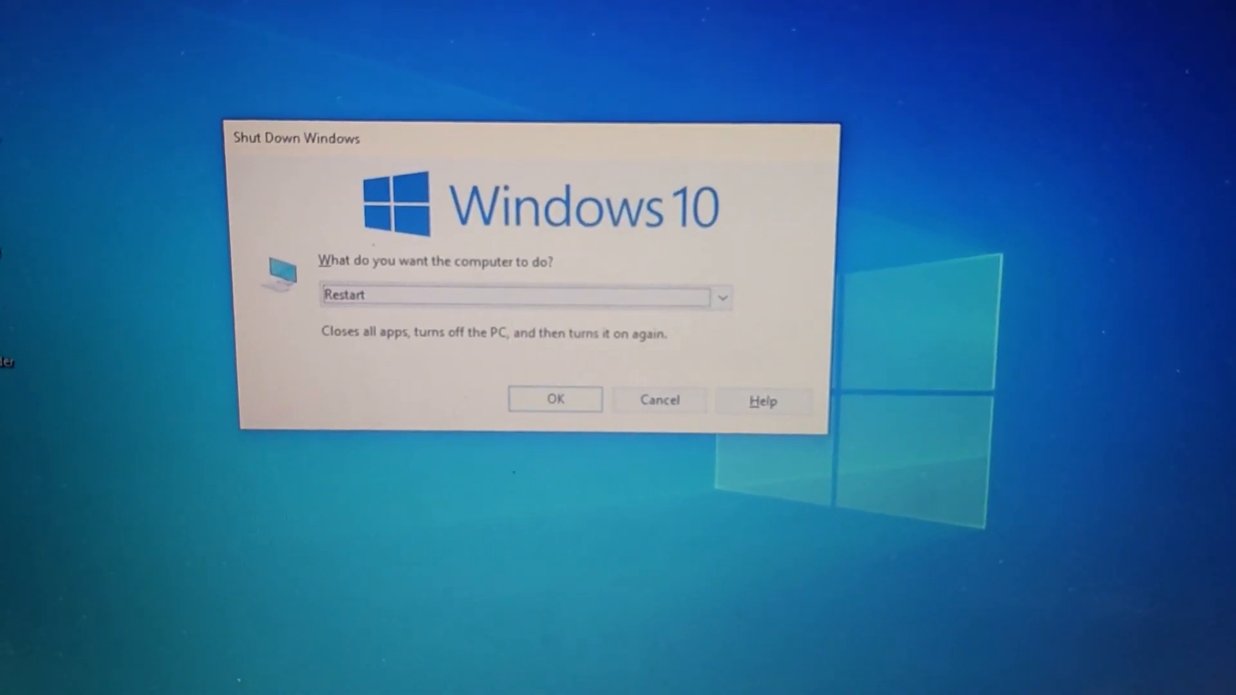
Confirm the restart in the Shut Down Windows dialog to reboot into firmware setup
click(555, 399)
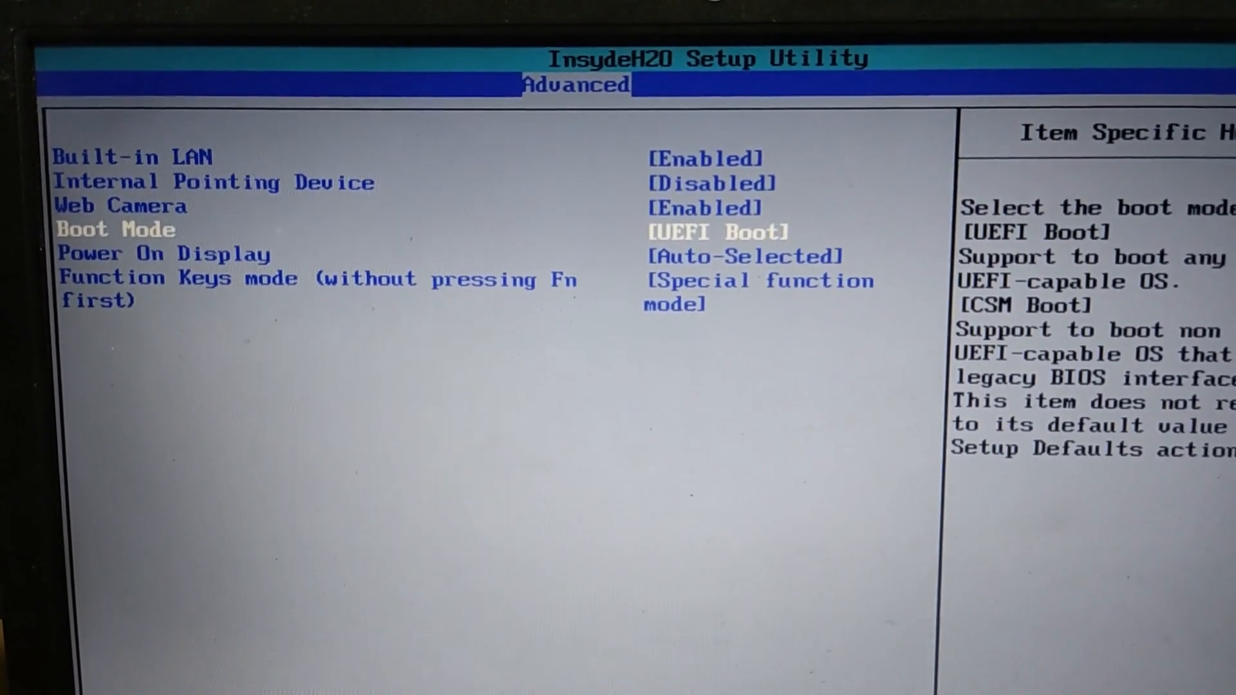
Switch Internal Pointing Device on the Advanced tab from Disabled to Enabled
key(Up)
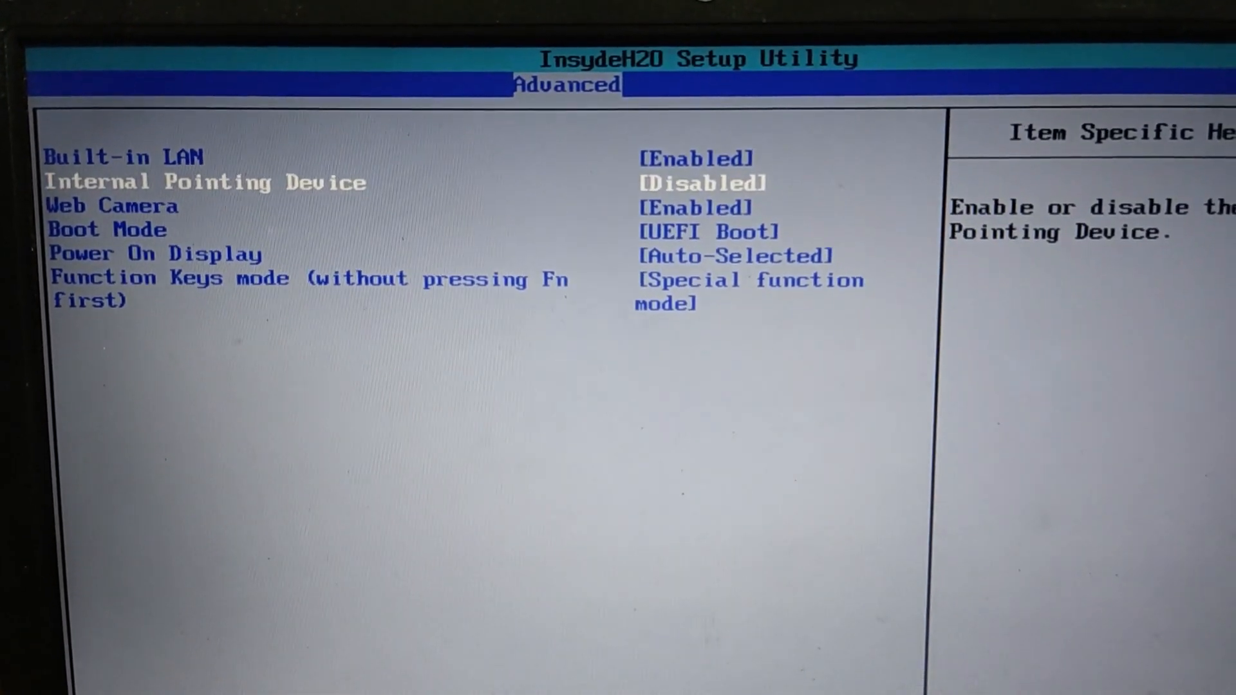
key(Down)
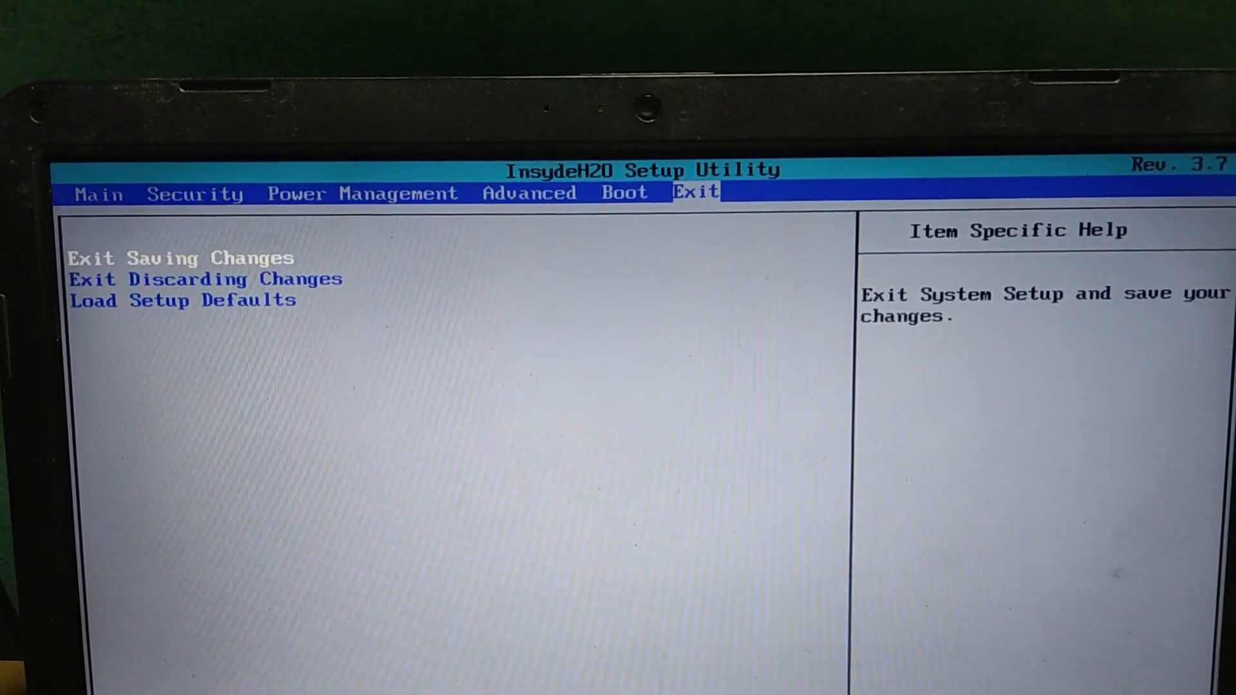
Choose Exit Saving Changes so the firmware saves and the laptop reboots
key(Down)
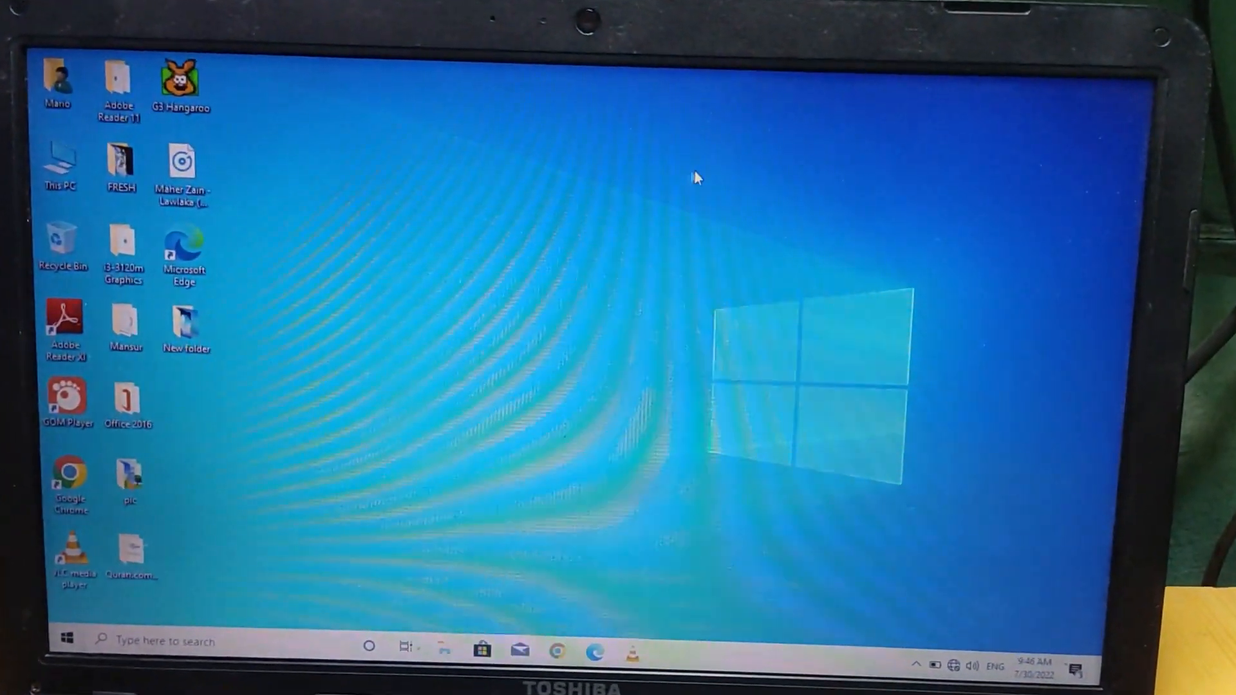
Use the touchpad to repeatedly bring up and dismiss the desktop shortcut menu, confirming it works
right_click(697, 179)
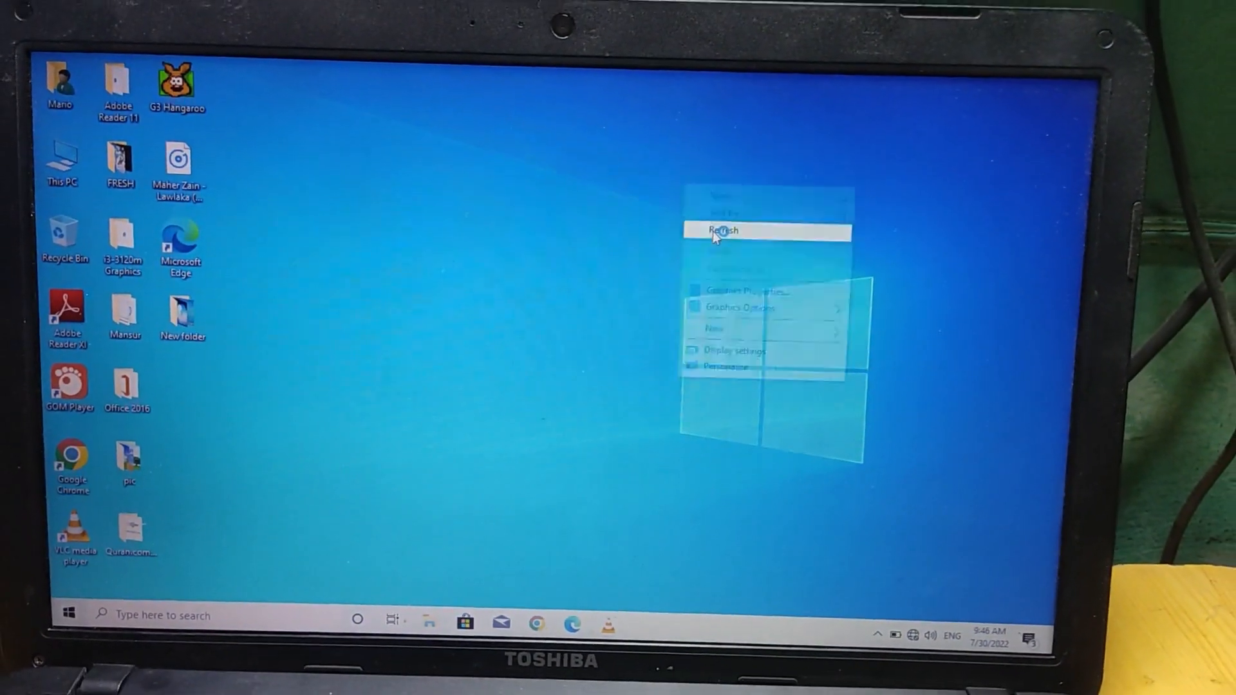
mouse_move(702, 242)
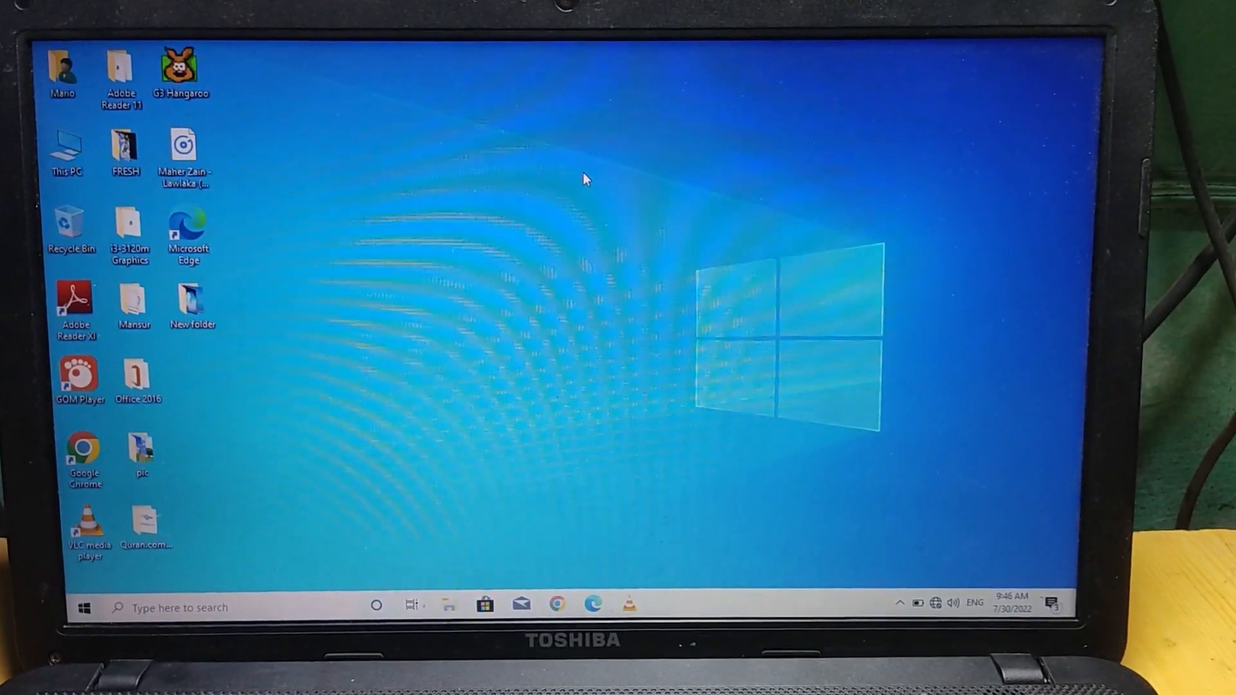
right_click(582, 179)
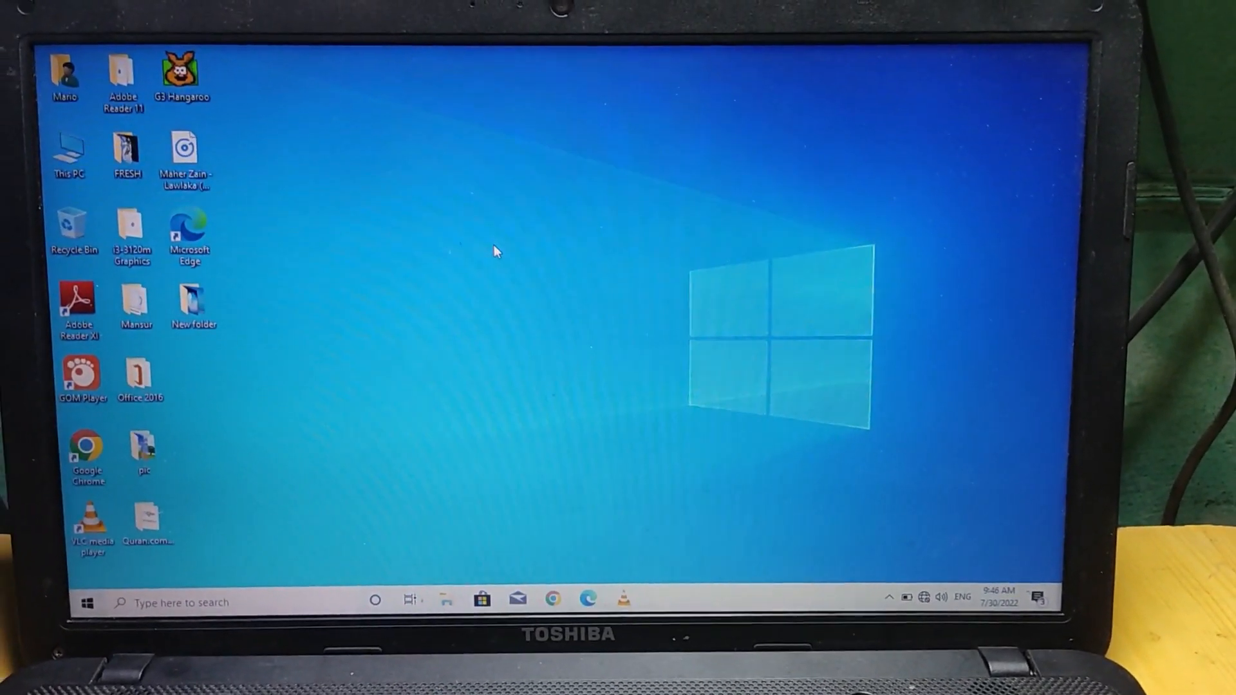
right_click(497, 252)
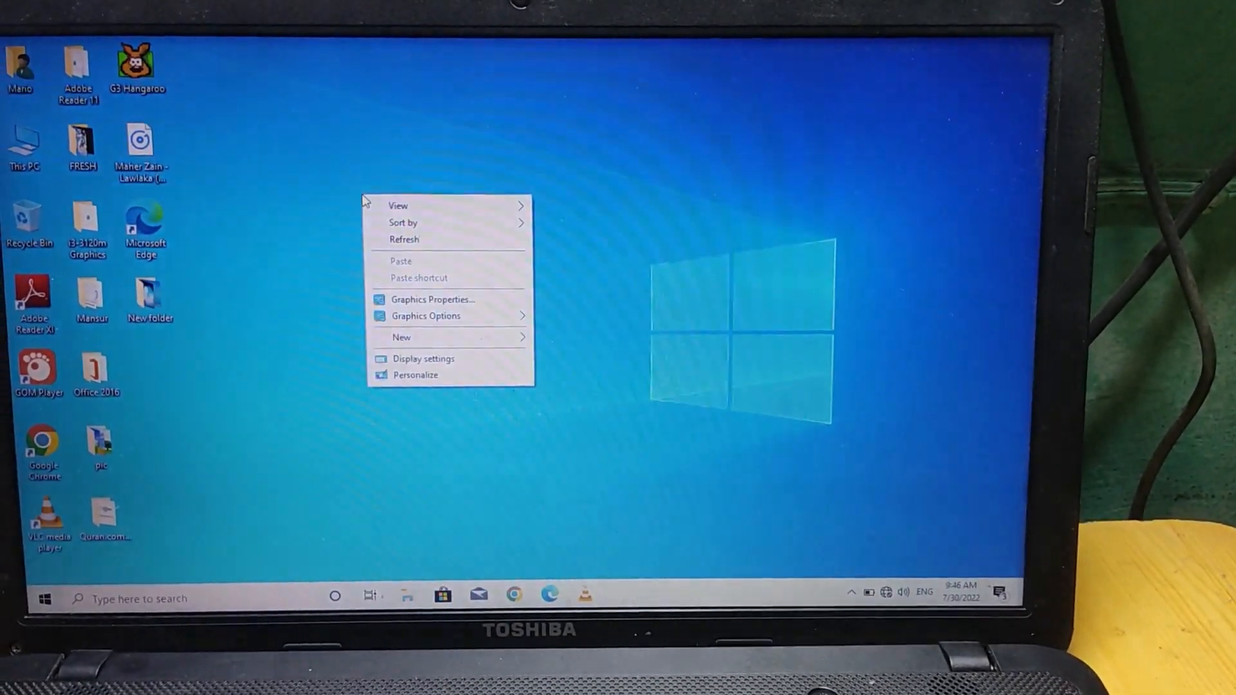
click(397, 247)
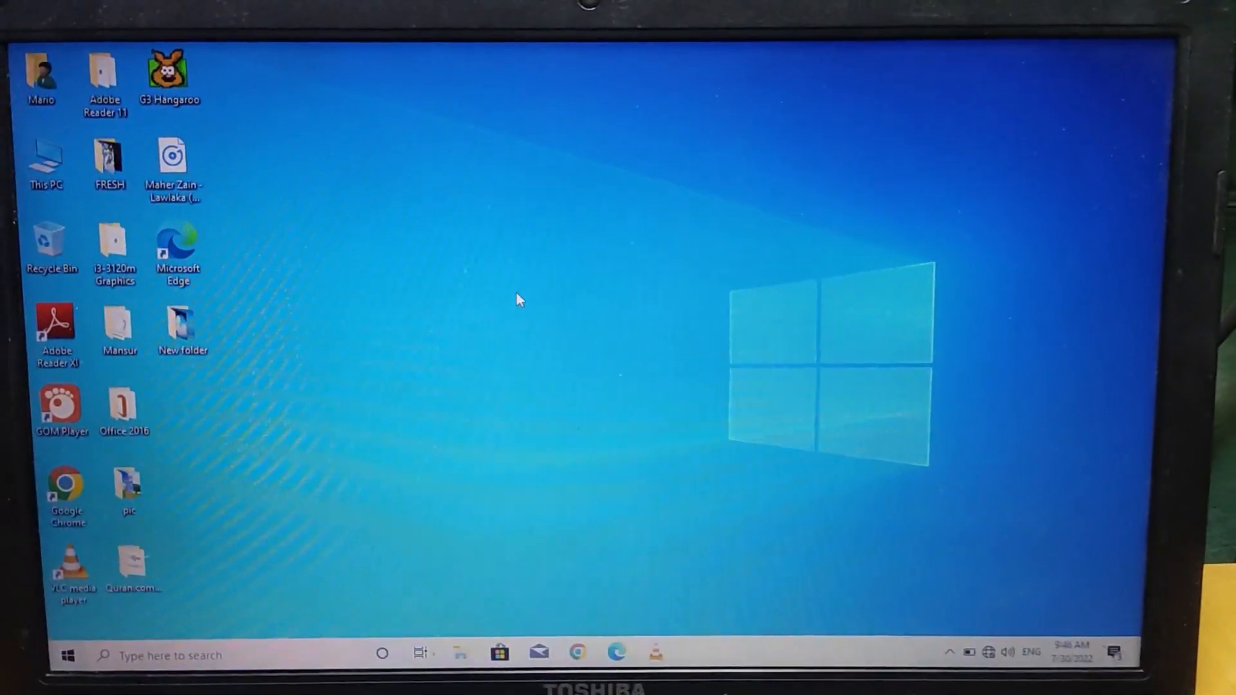
right_click(519, 302)
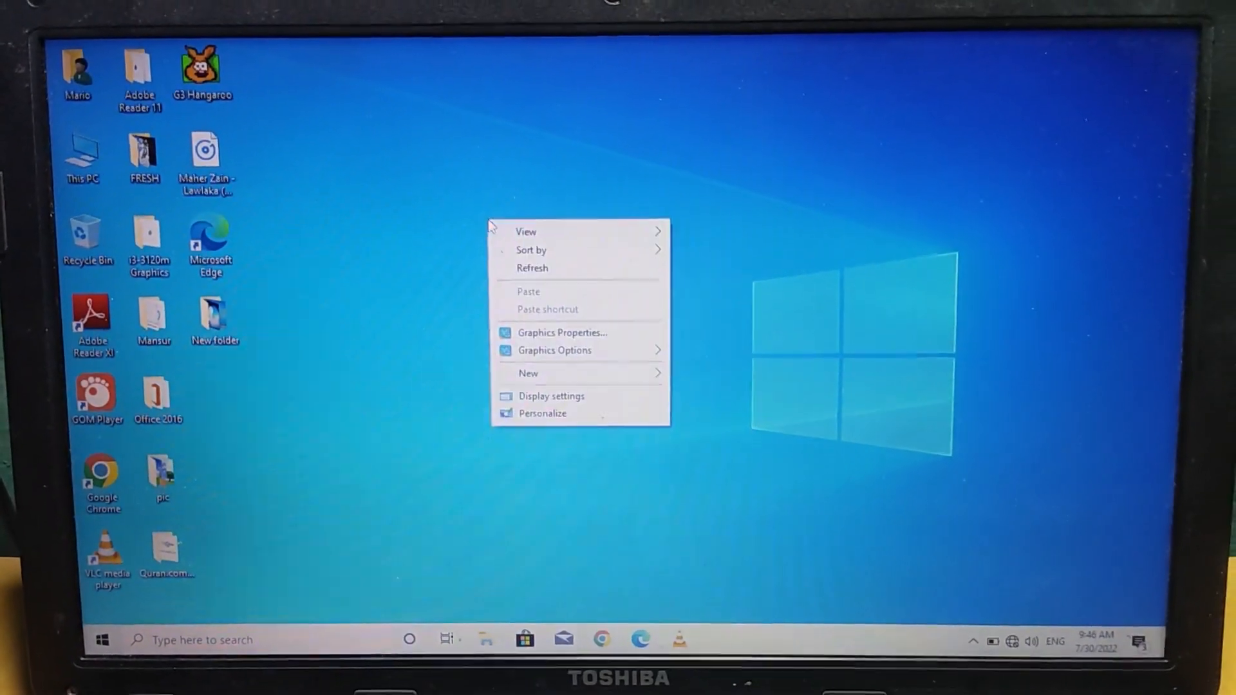